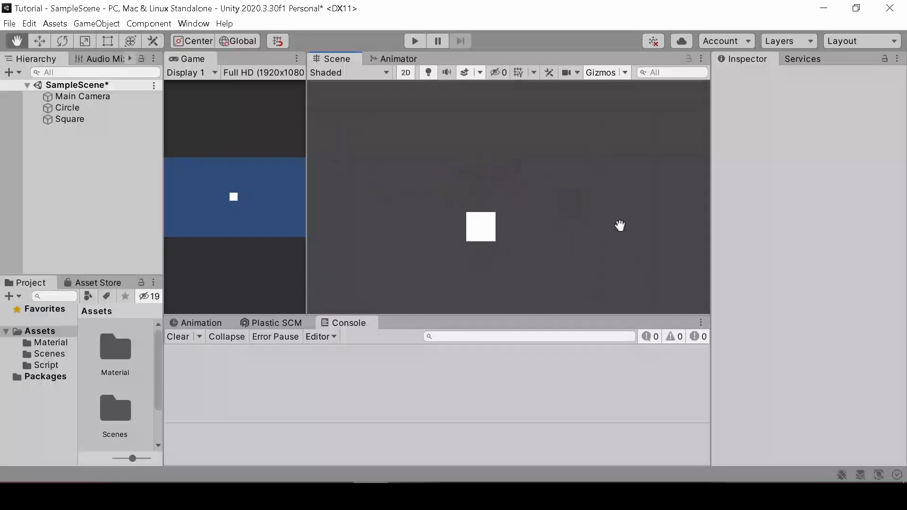
# Select the Square object in the Hierarchy
pyautogui.click(83, 96)
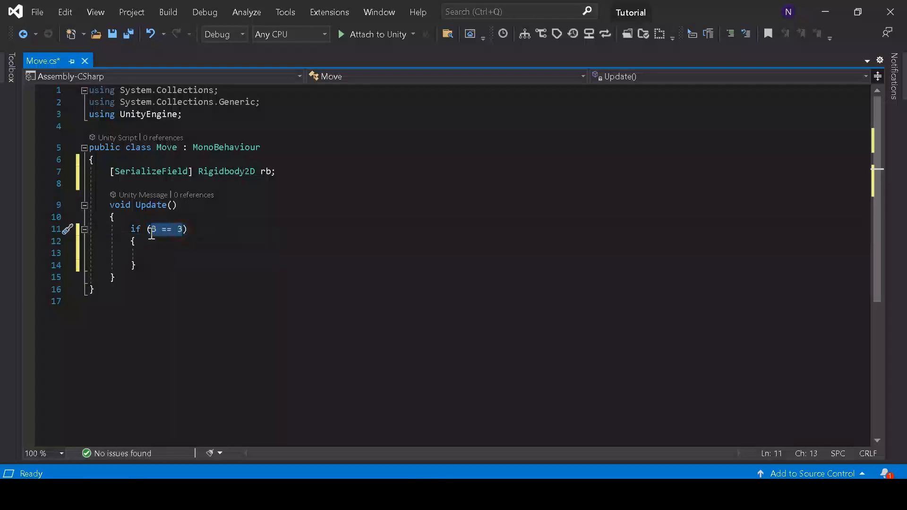
# Replace the 3 == 3 condition by typing 'Inp' toward Input
pyautogui.write('Inp)')
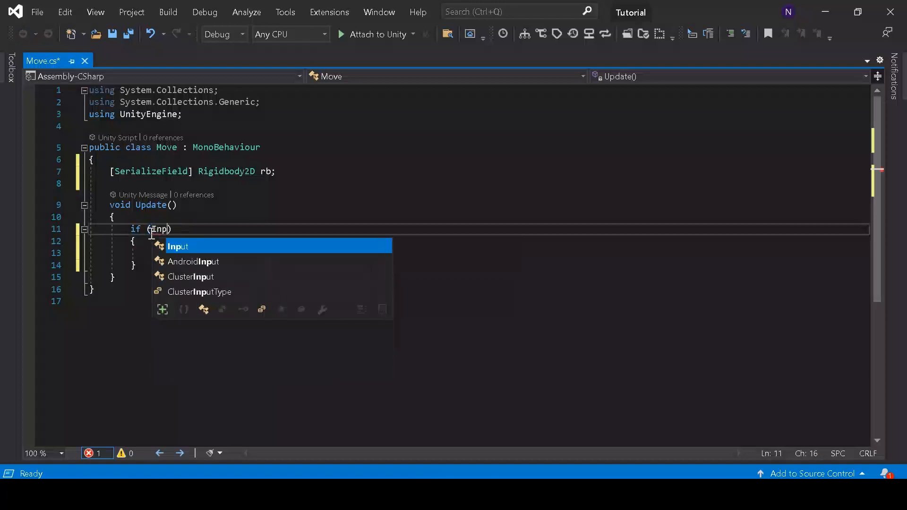